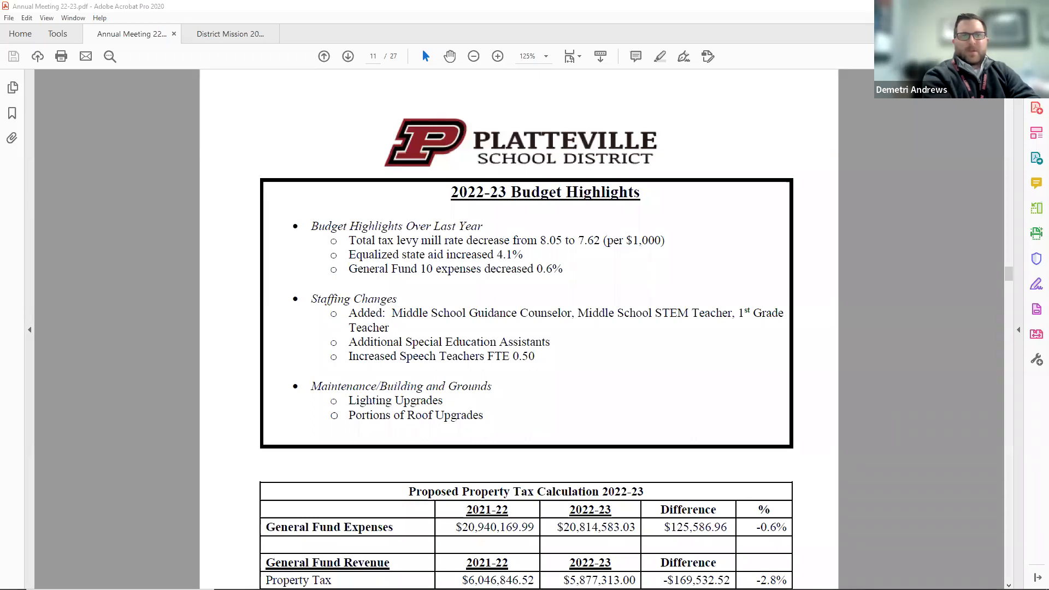
Scroll down page 11 past Budget Highlights to the bottom of the Proposed Property Tax Calculation table.
scroll("down", 3)
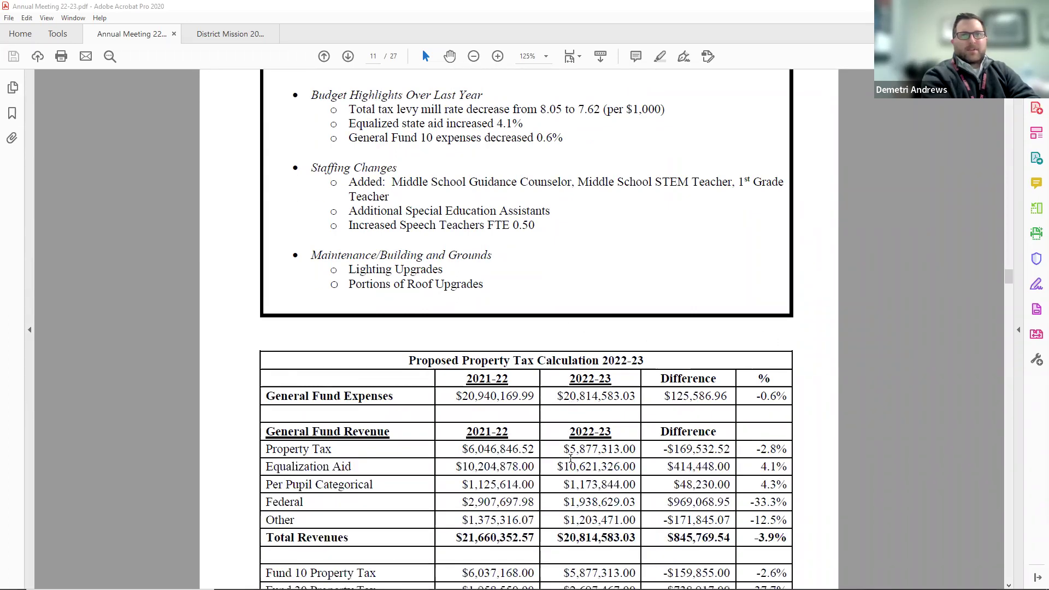
scroll("down", 3)
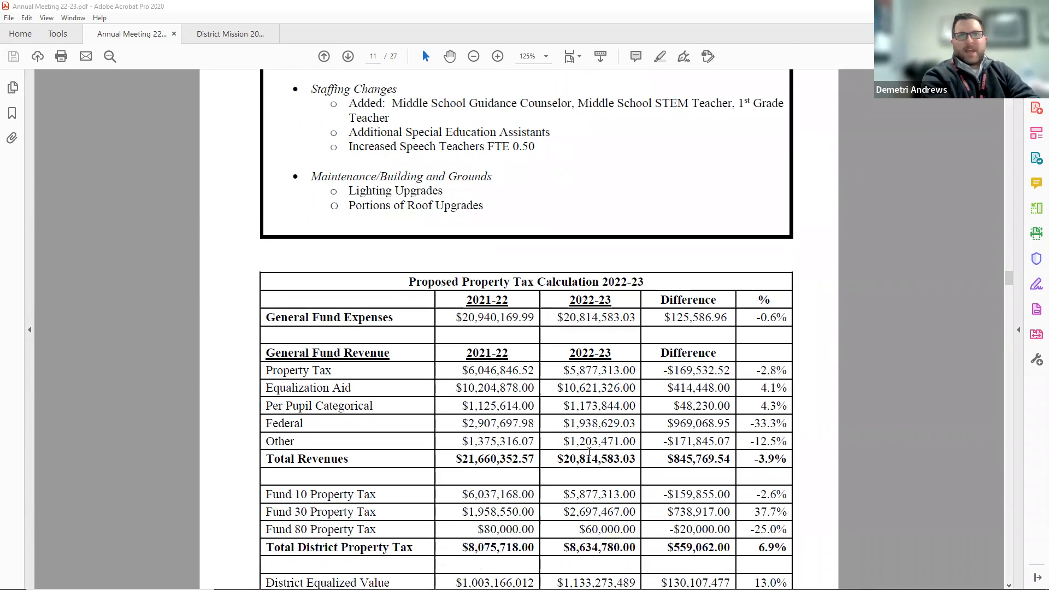
scroll("down", 3)
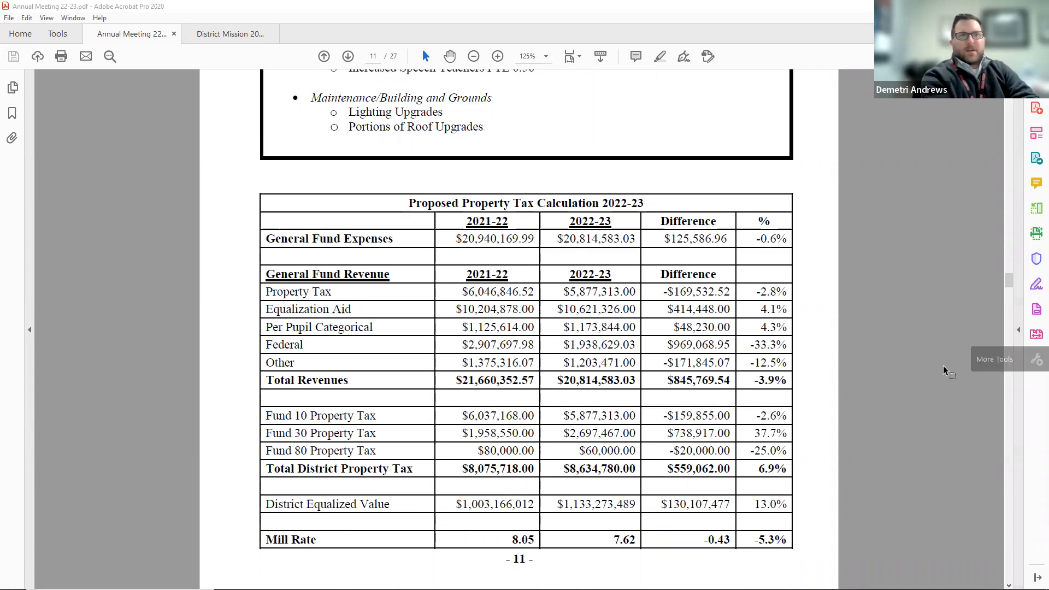
scroll("down", 3)
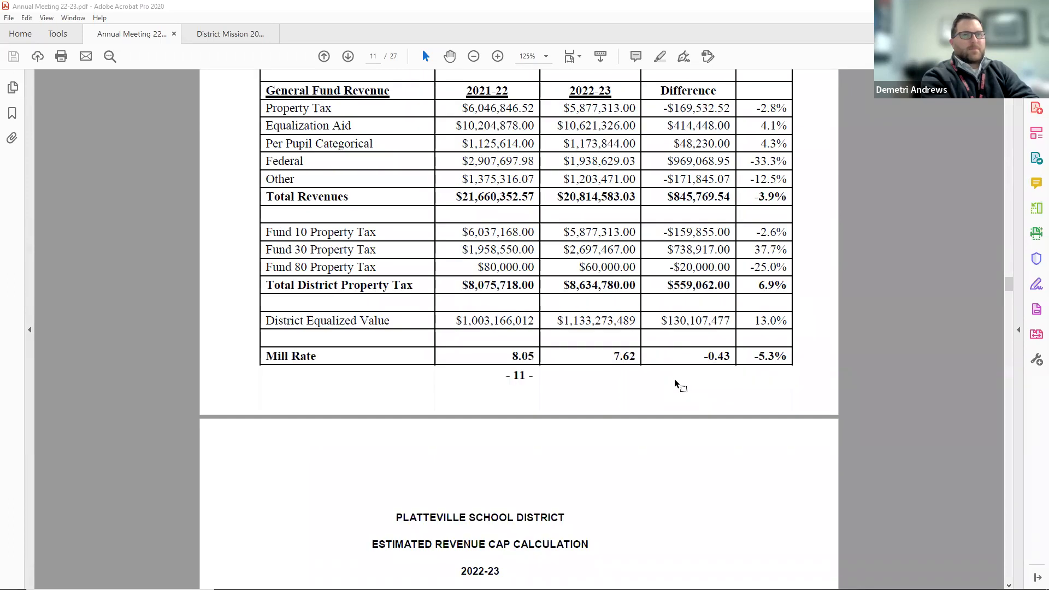
scroll("down", 3)
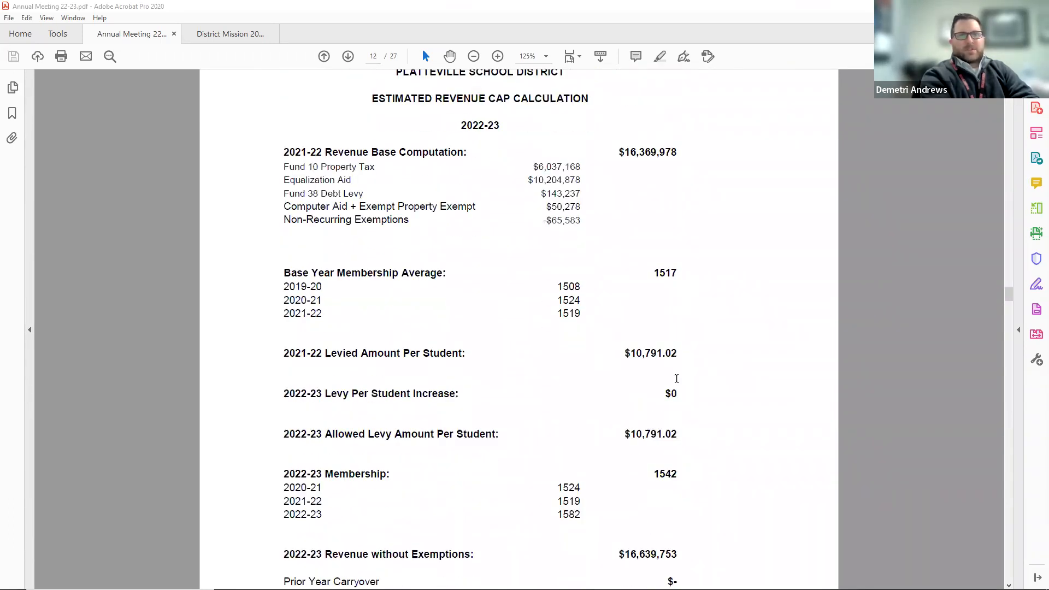
Scroll through page 12's Estimated Revenue Cap Calculation and page 13 to the 2021-22 Mill Rate Comparison chart.
scroll("down", 3)
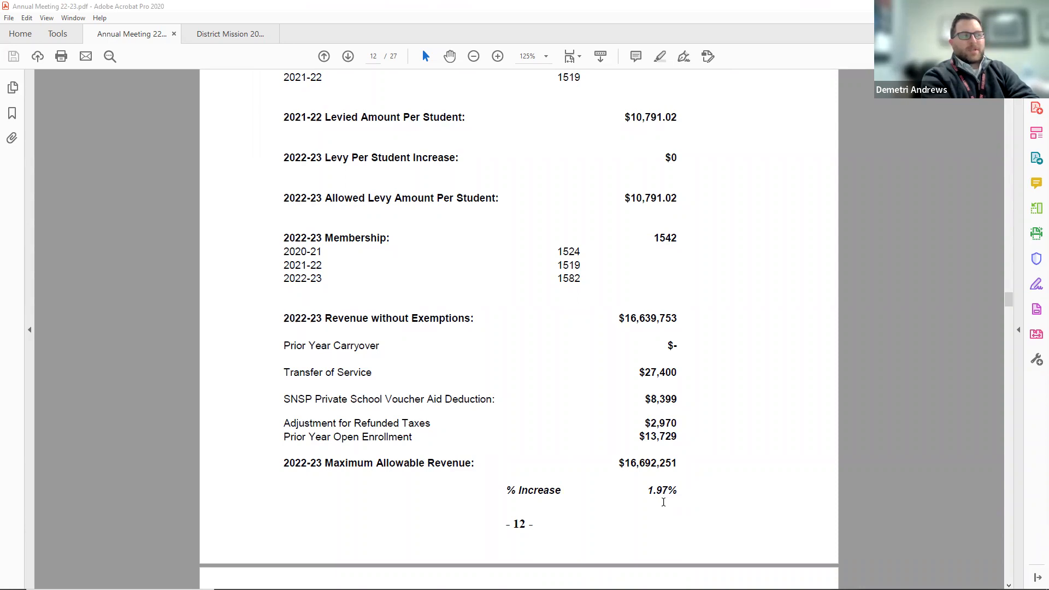
scroll("down", 3)
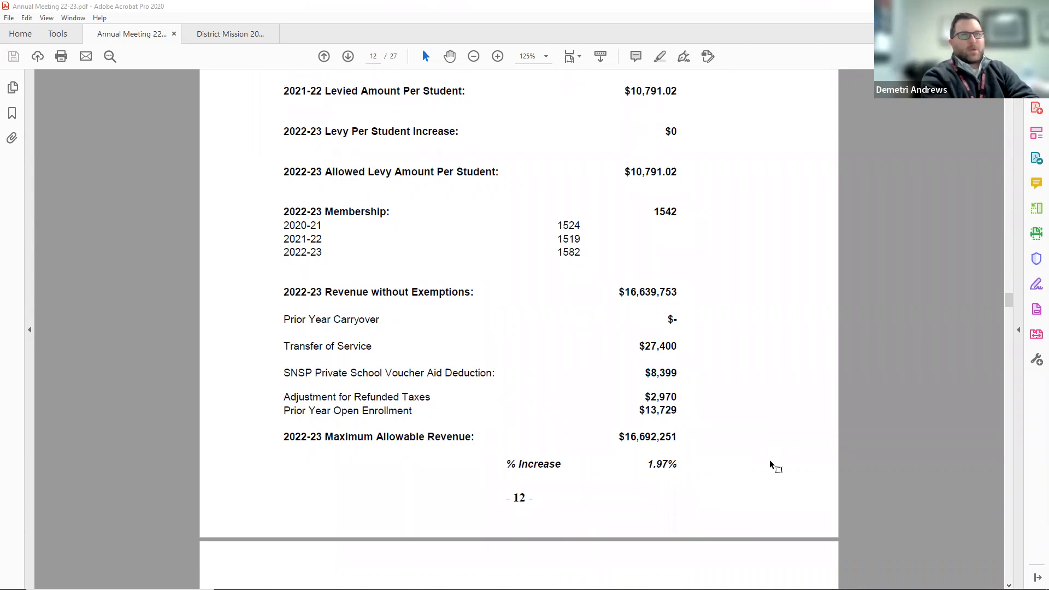
scroll("down", 3)
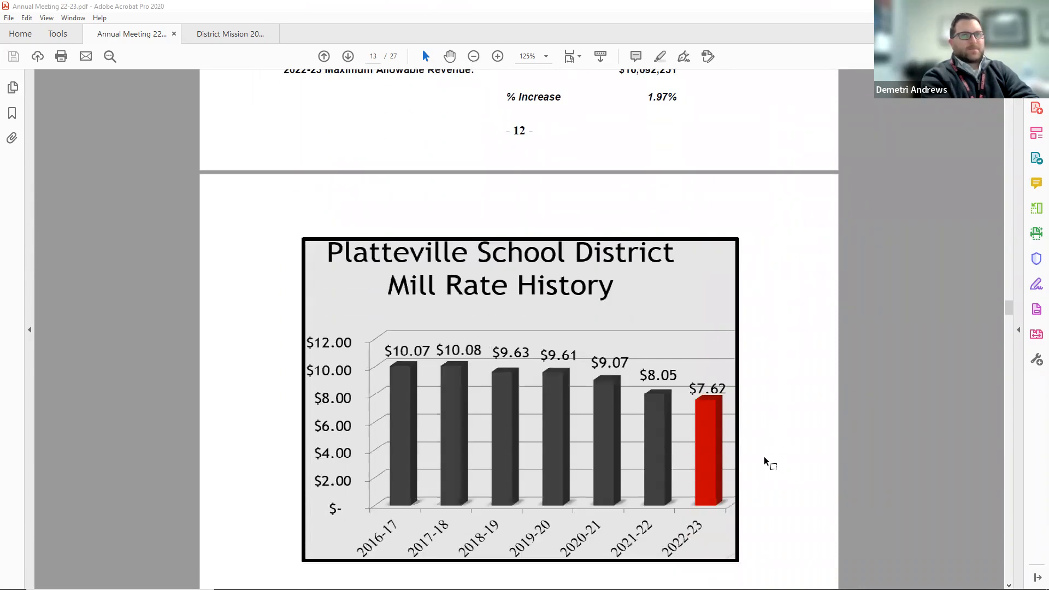
scroll("down", 3)
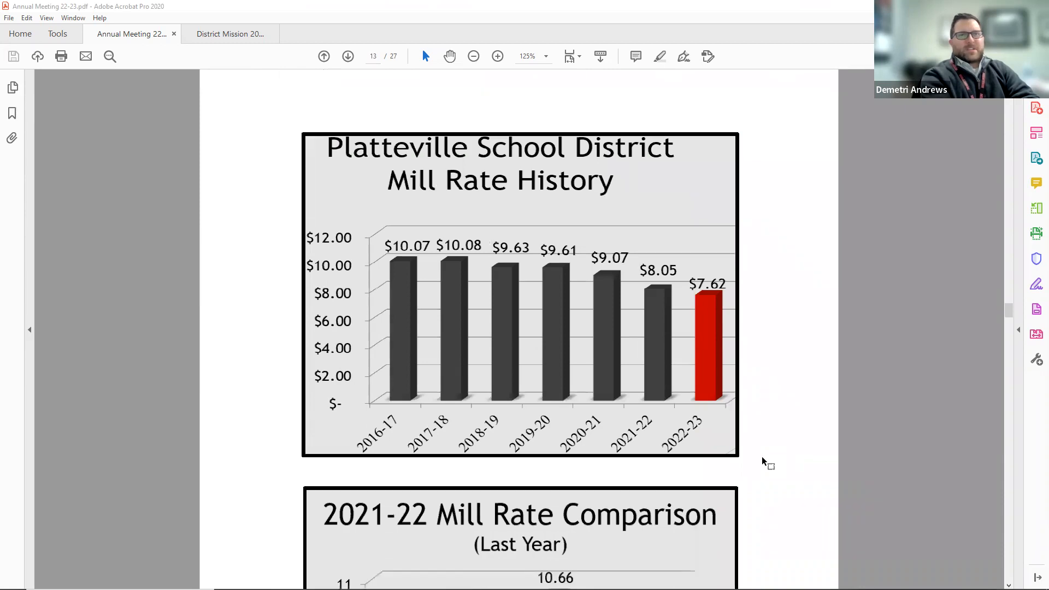
scroll("down", 3)
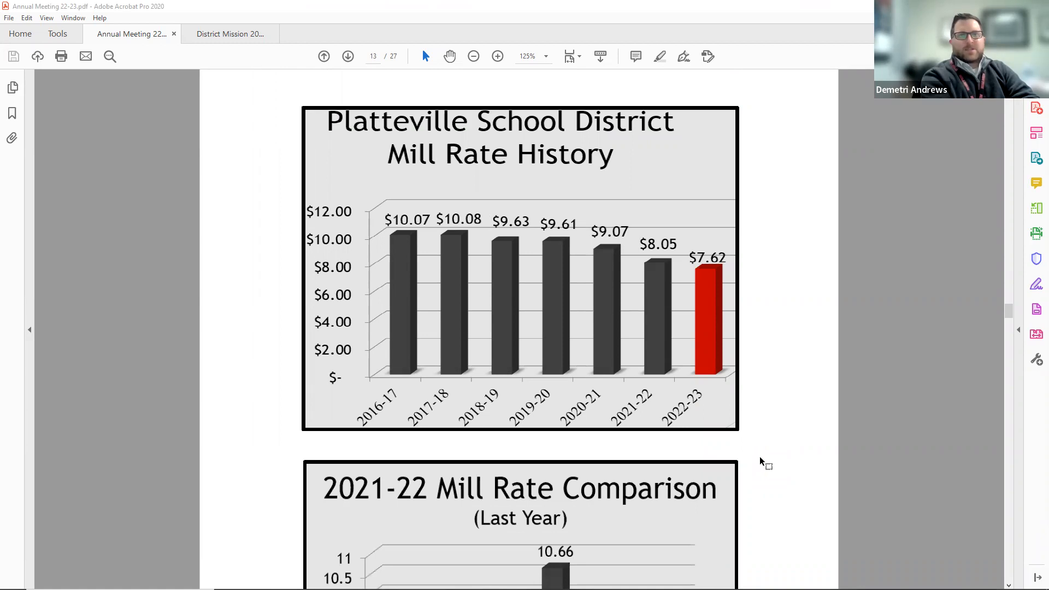
mouse_move(755, 451)
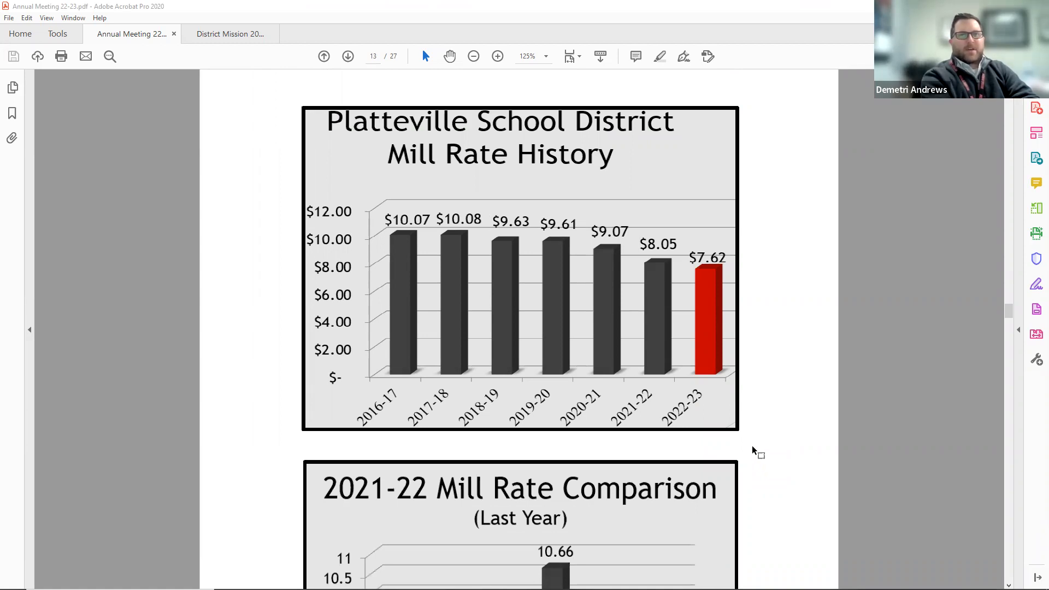
scroll("down", 3)
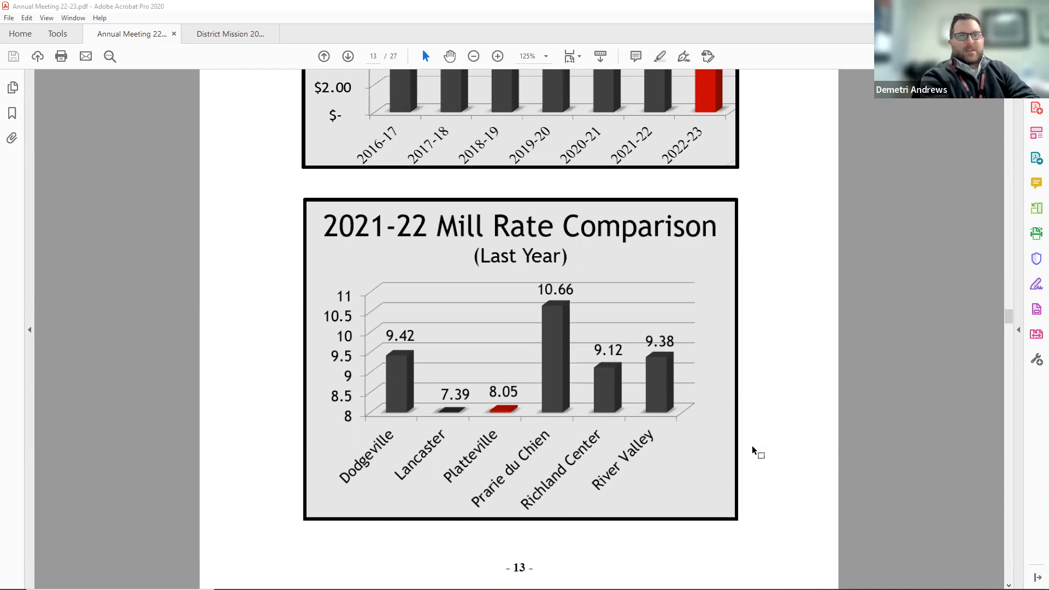
scroll("down", 3)
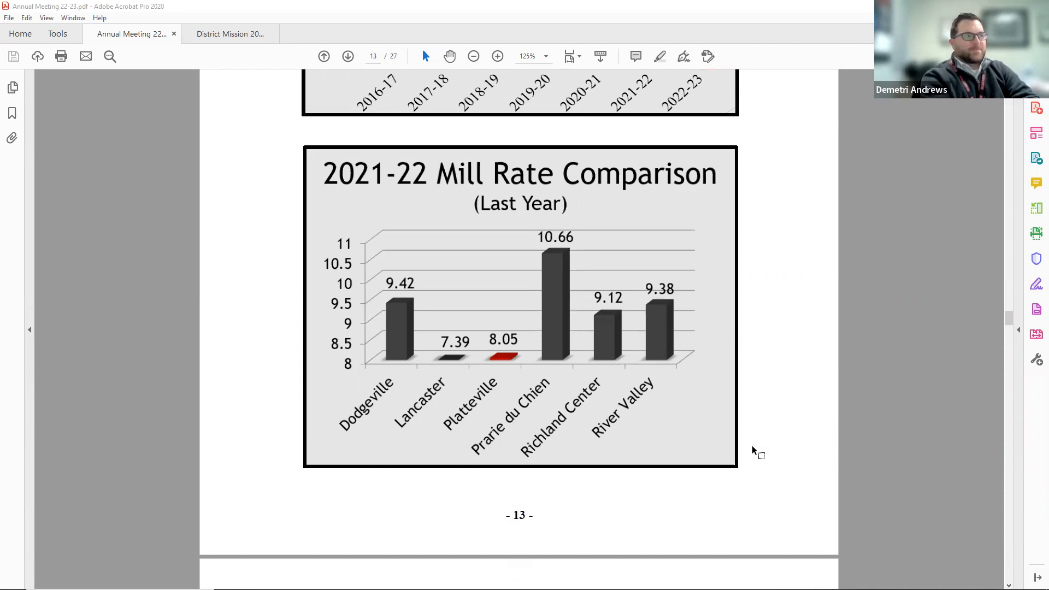
scroll("down", 3)
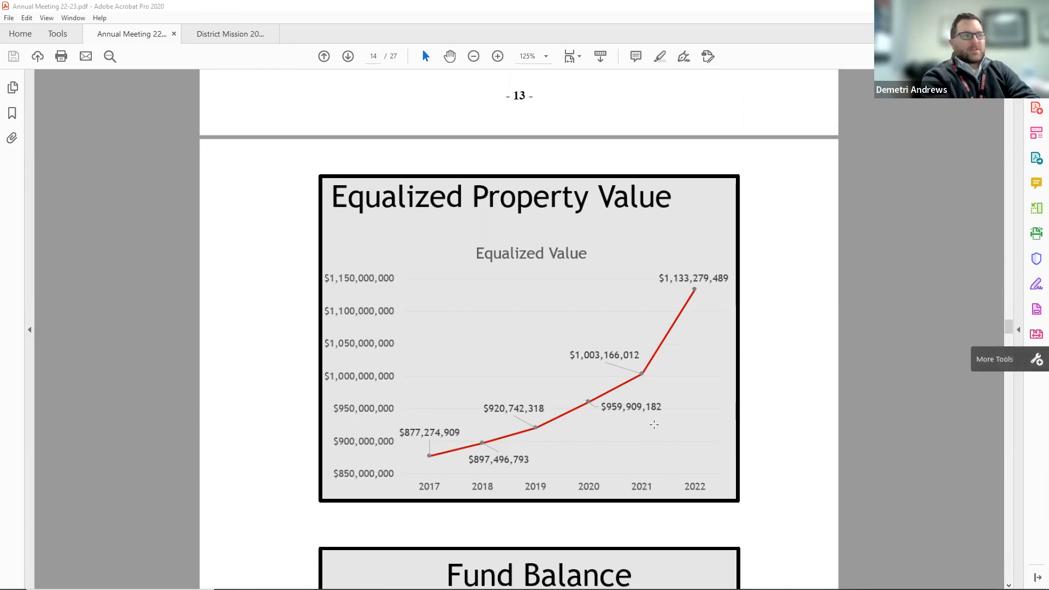
Scroll through pages 14-15 (Equalized Property Value, Fund Balance, Demographics, FTE charts) to page 16's Fund 10 Revenue chart.
scroll("down", 3)
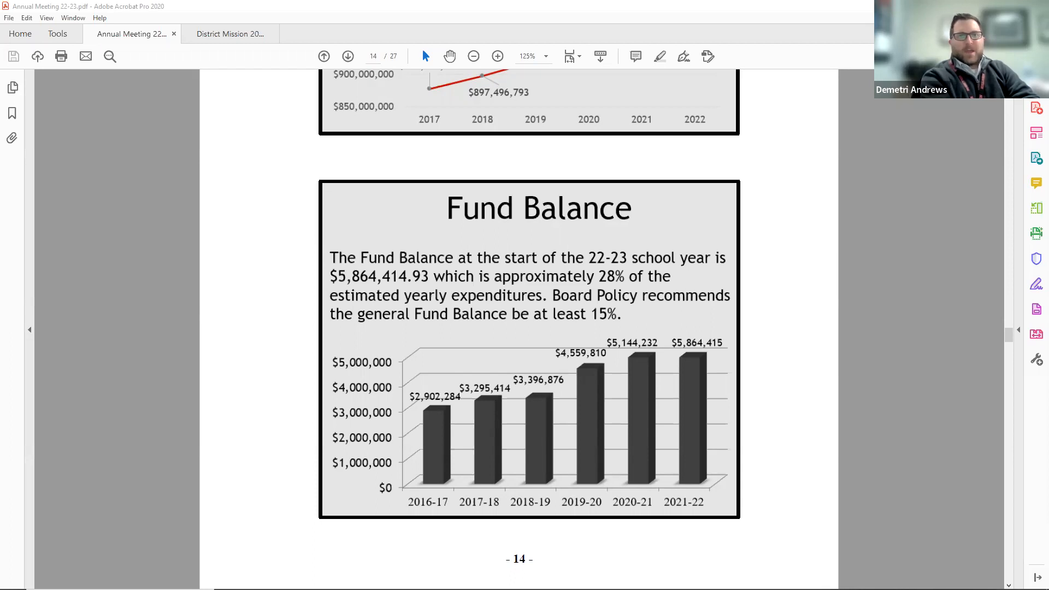
scroll("down", 3)
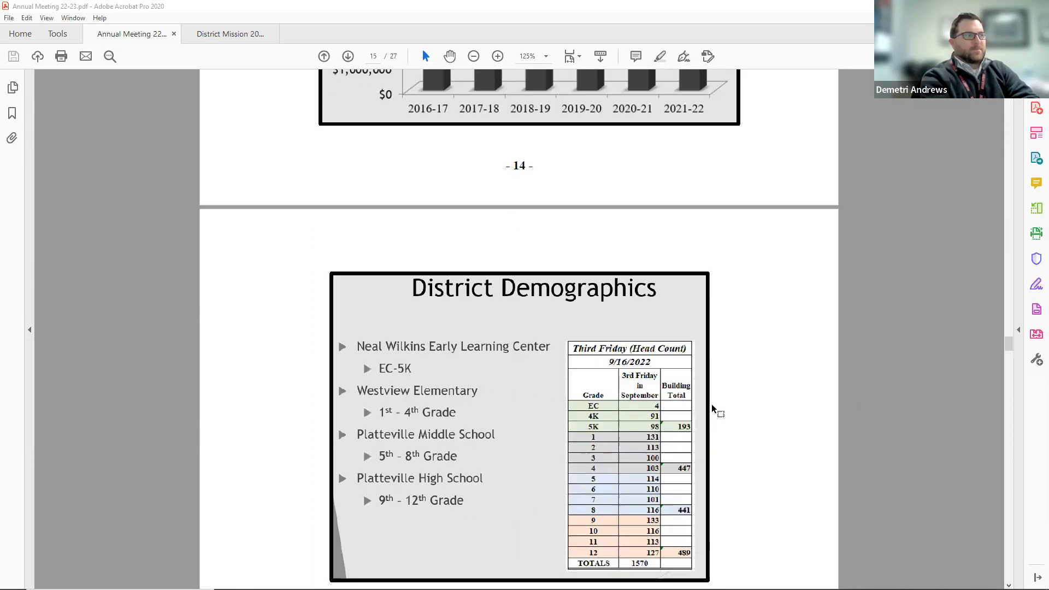
scroll("down", 3)
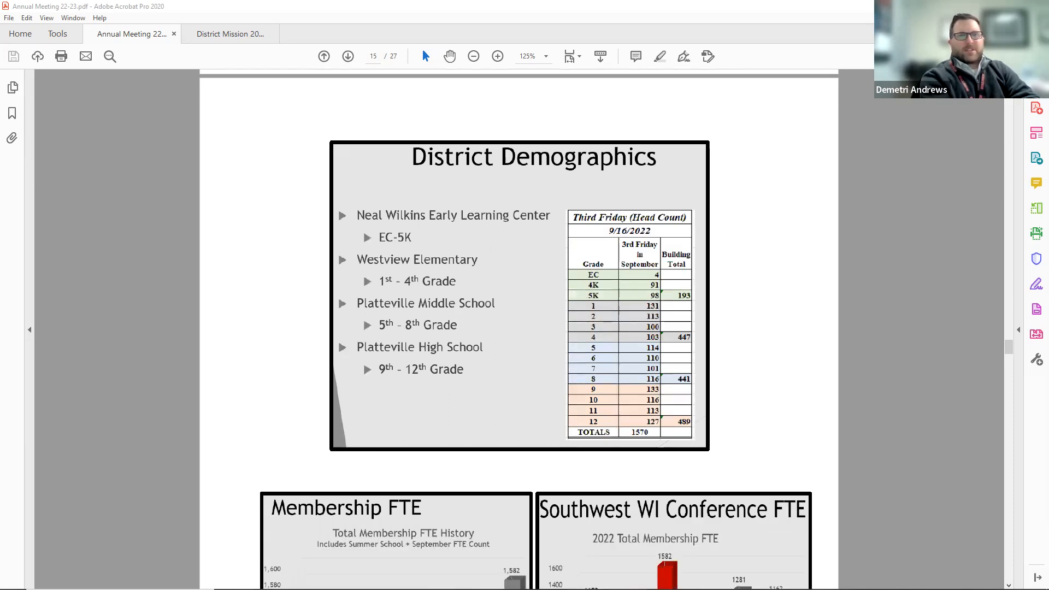
mouse_move(708, 350)
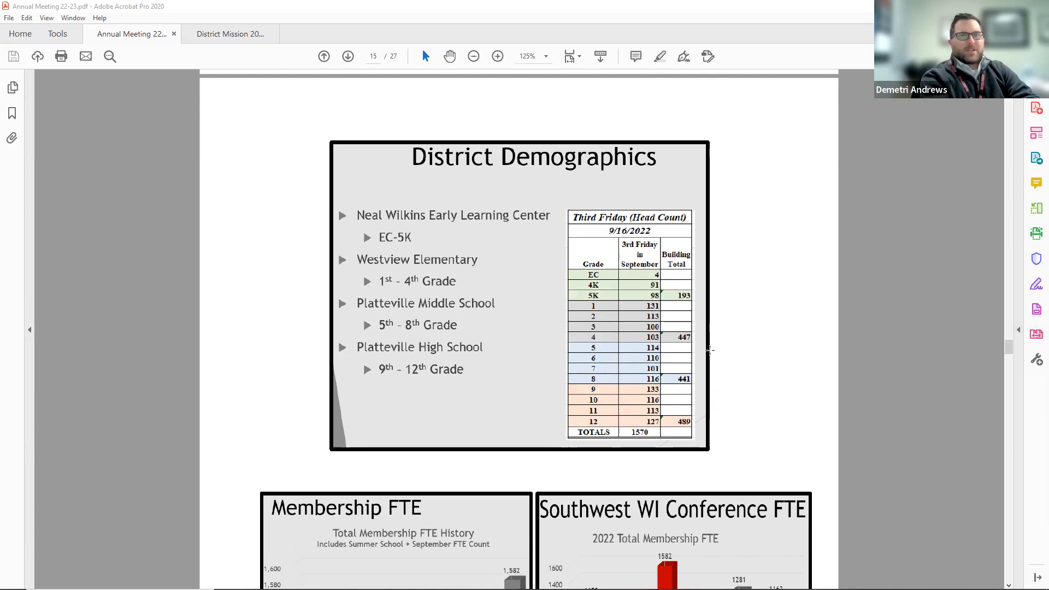
scroll("down", 3)
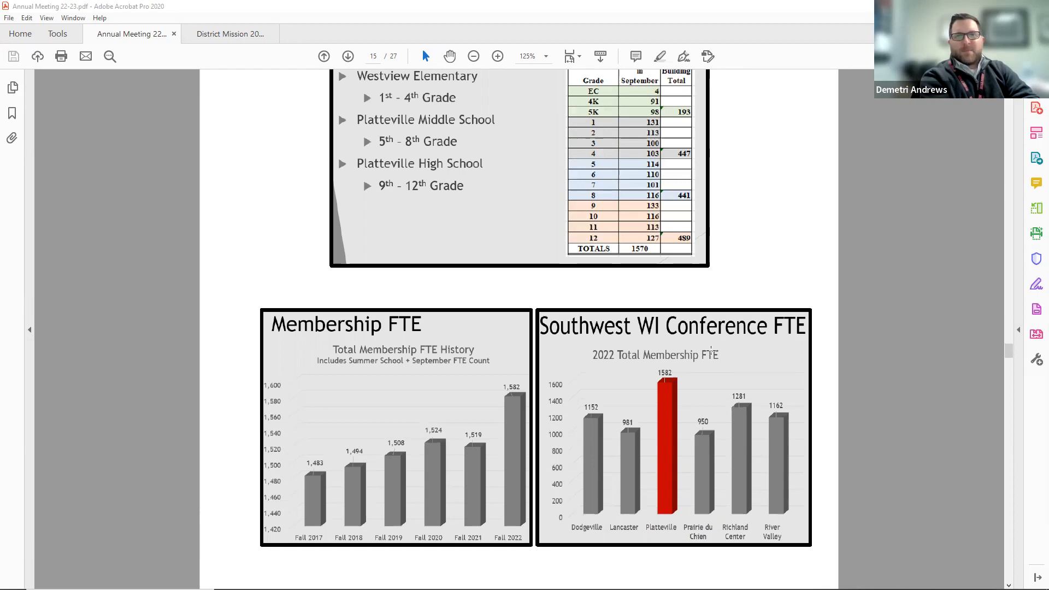
scroll("down", 3)
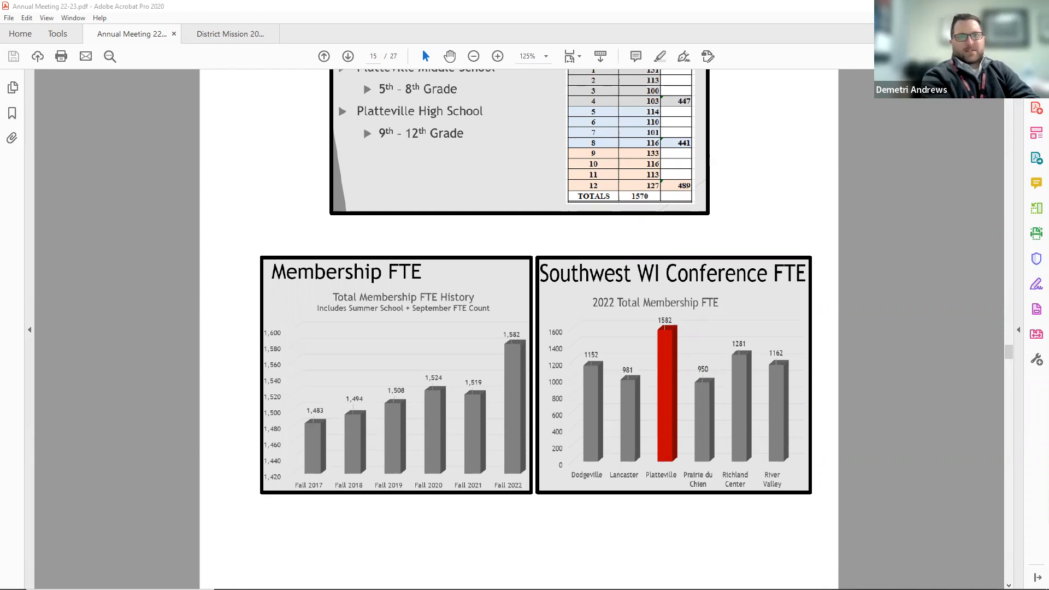
scroll("down", 3)
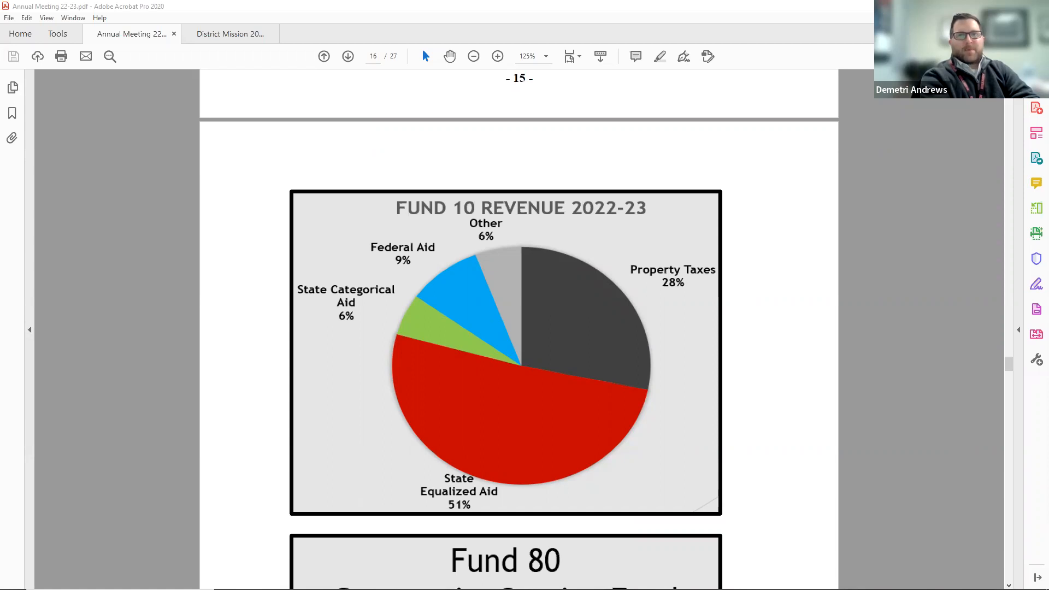
Scroll to the bottom of page 16 showing the Fund 80 Community Service slide and start of Budget Adoption.
scroll("down", 3)
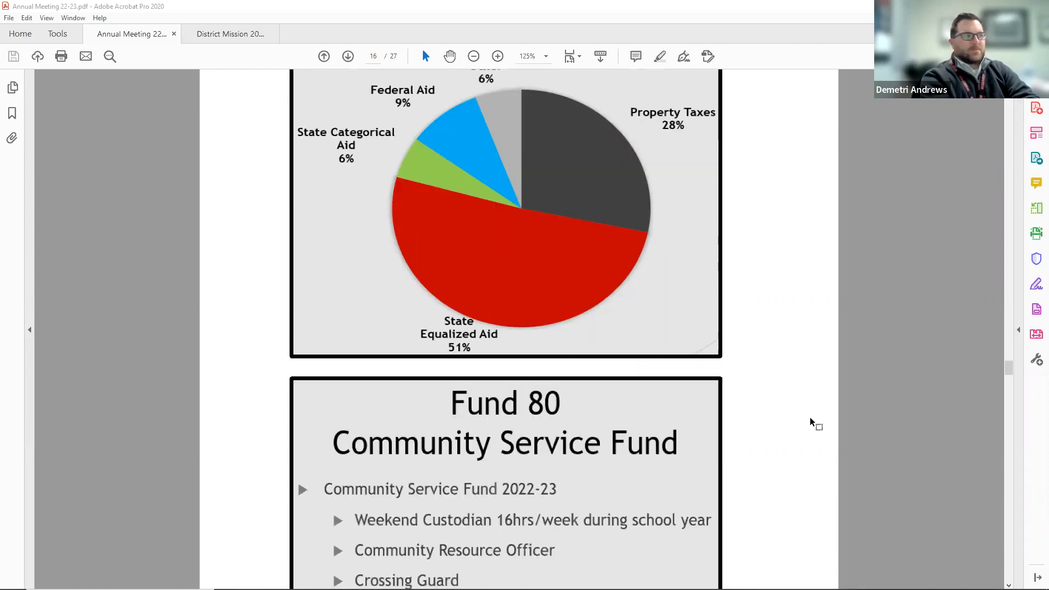
scroll("down", 3)
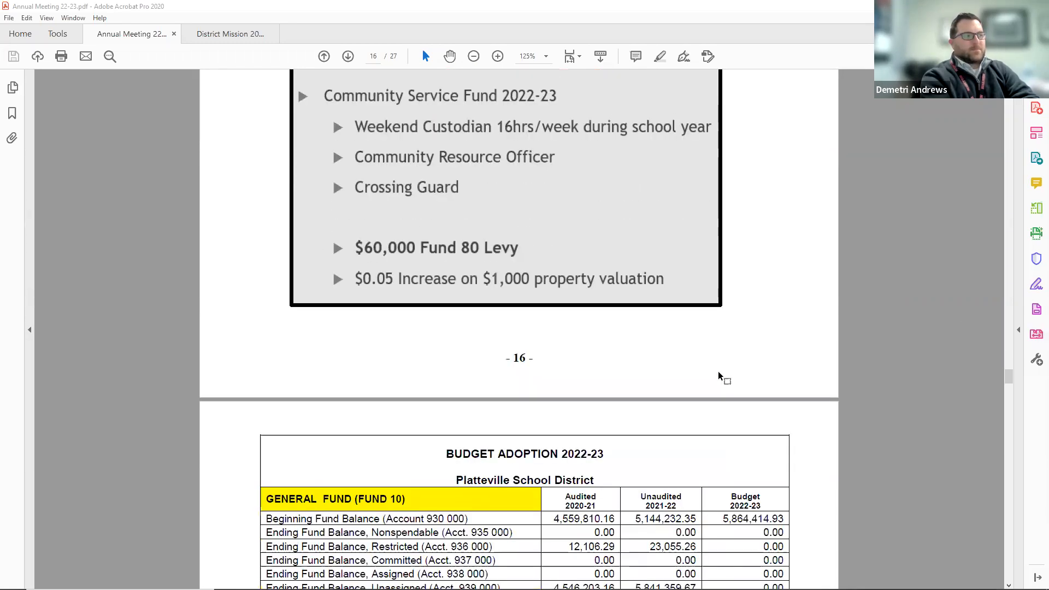
Scroll through the budget adoption fund tables on pages 17-21 down to the Fund 80 table.
scroll("down", 3)
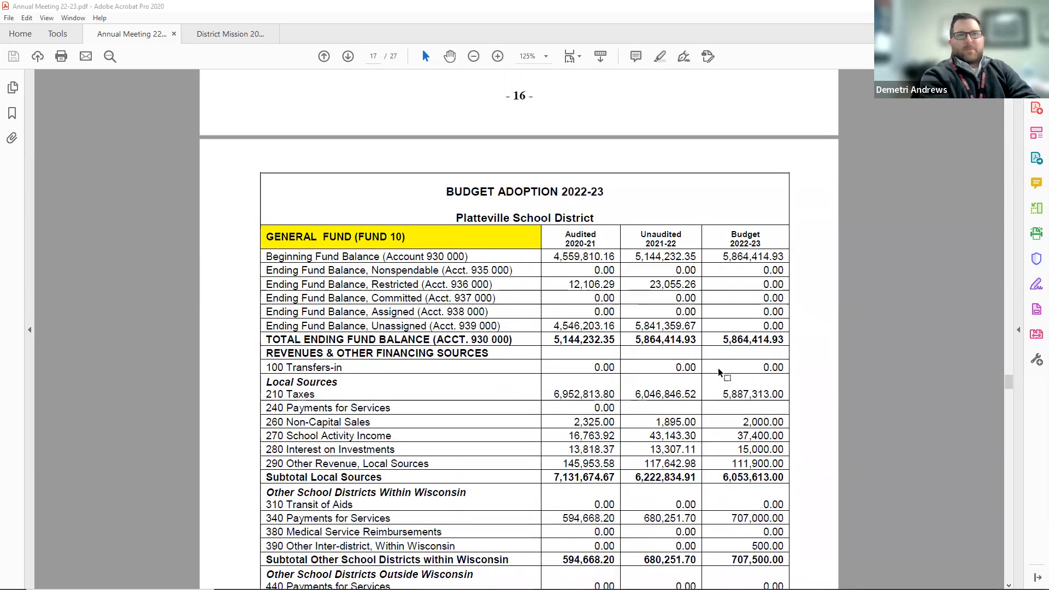
mouse_move(535, 365)
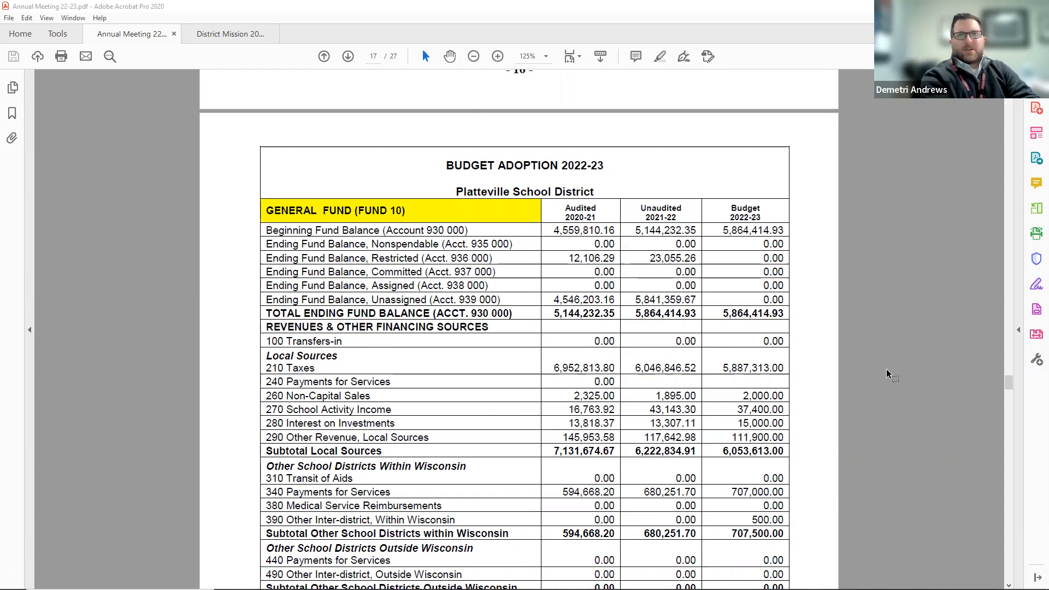
scroll("down", 3)
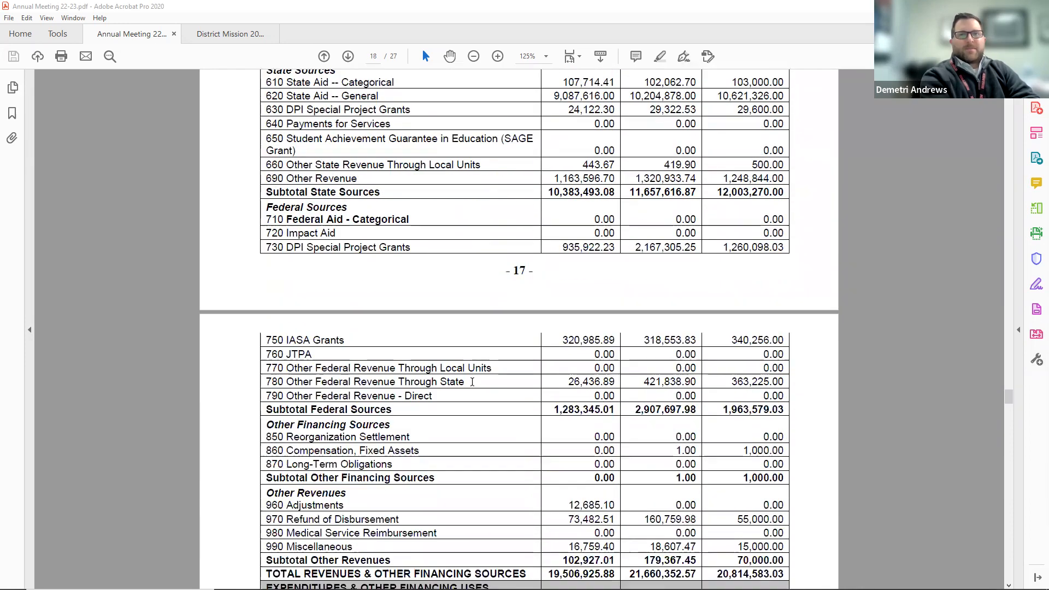
scroll("down", 3)
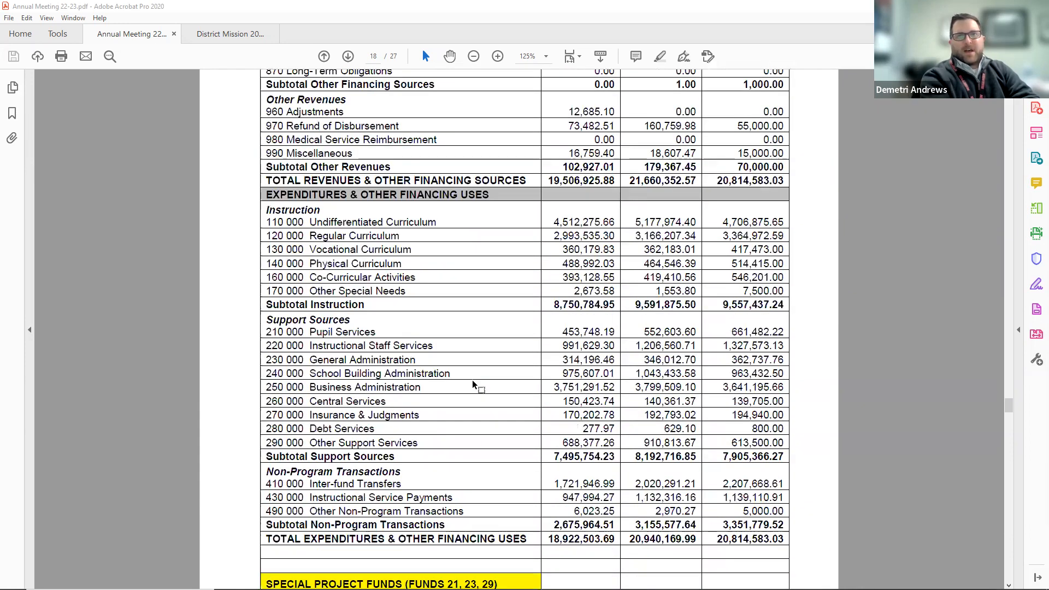
scroll("down", 3)
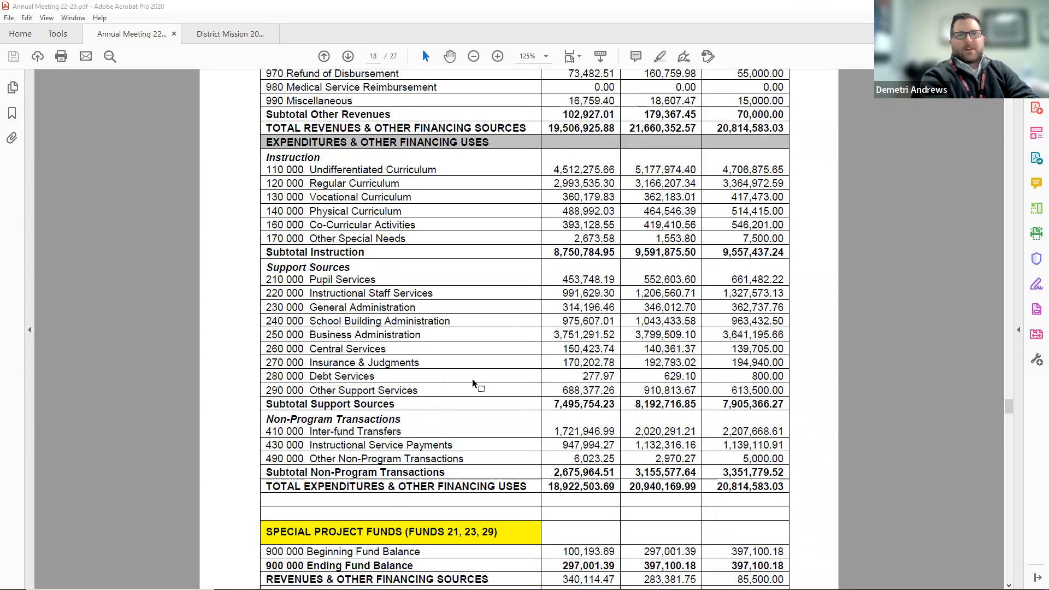
scroll("down", 3)
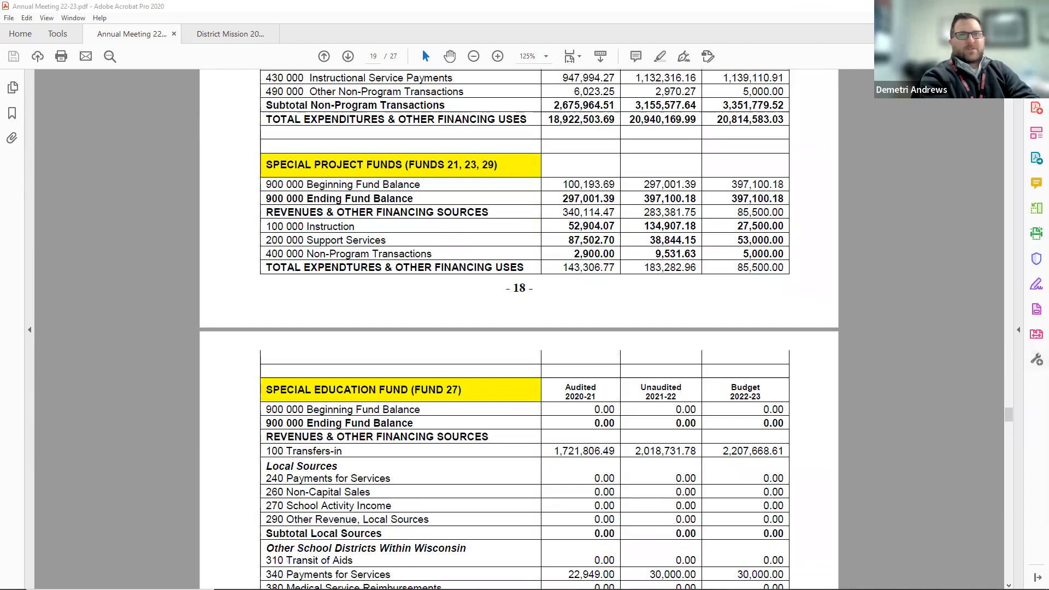
scroll("down", 3)
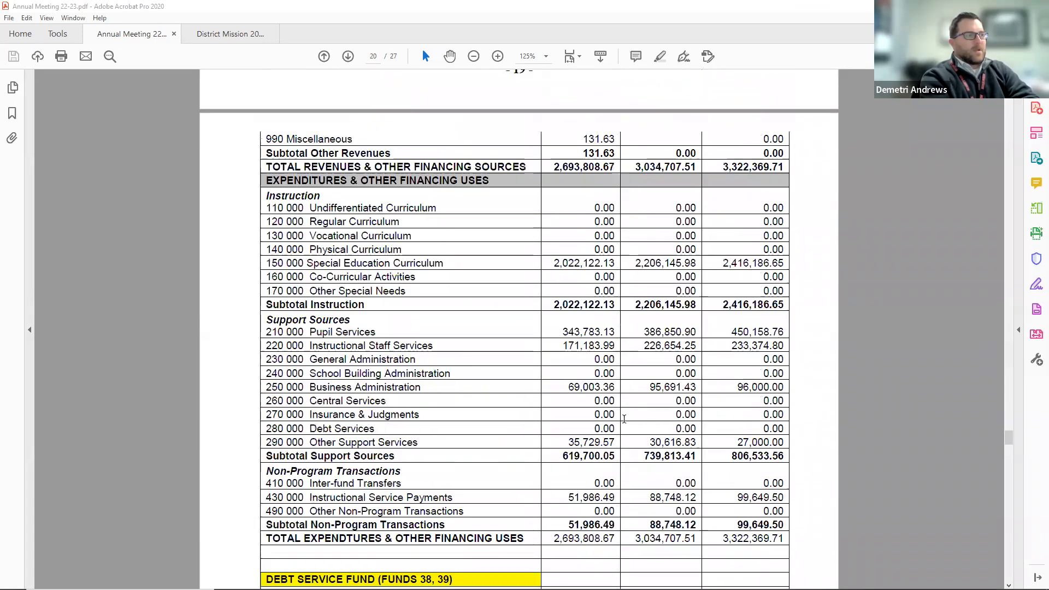
scroll("down", 3)
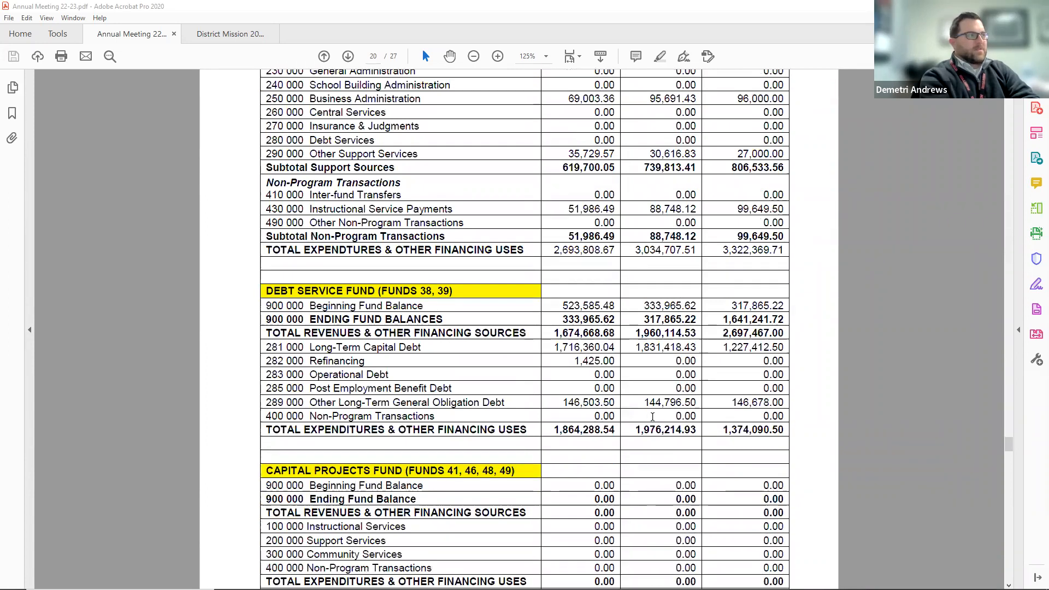
scroll("down", 3)
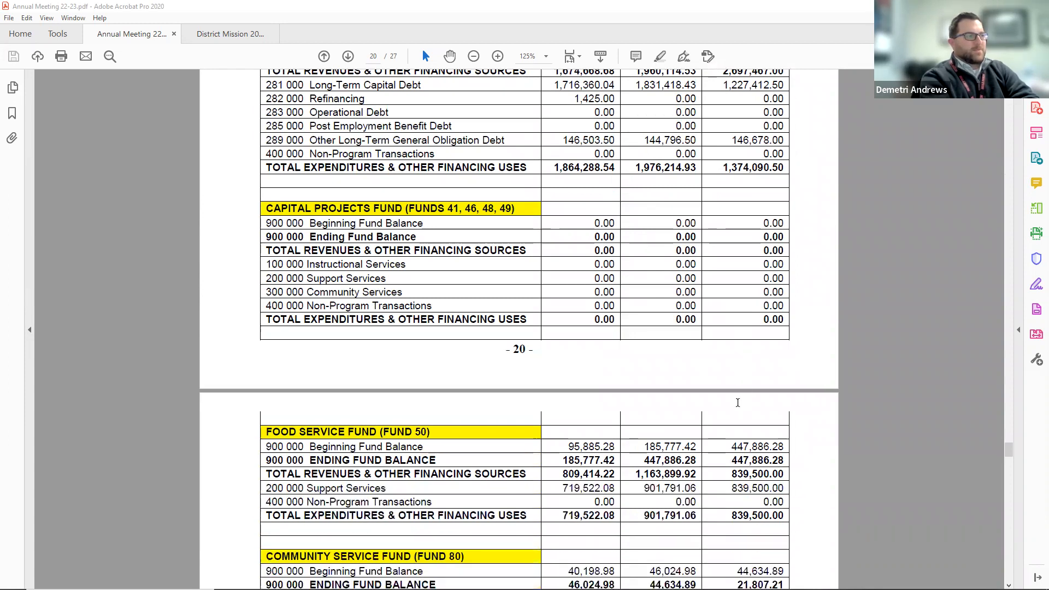
scroll("down", 3)
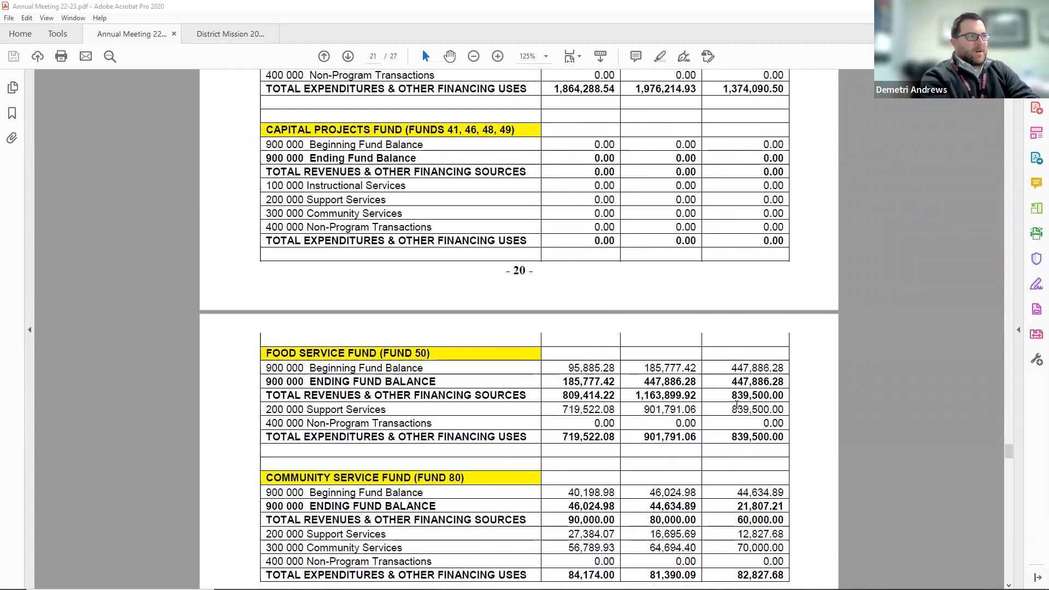
scroll("down", 3)
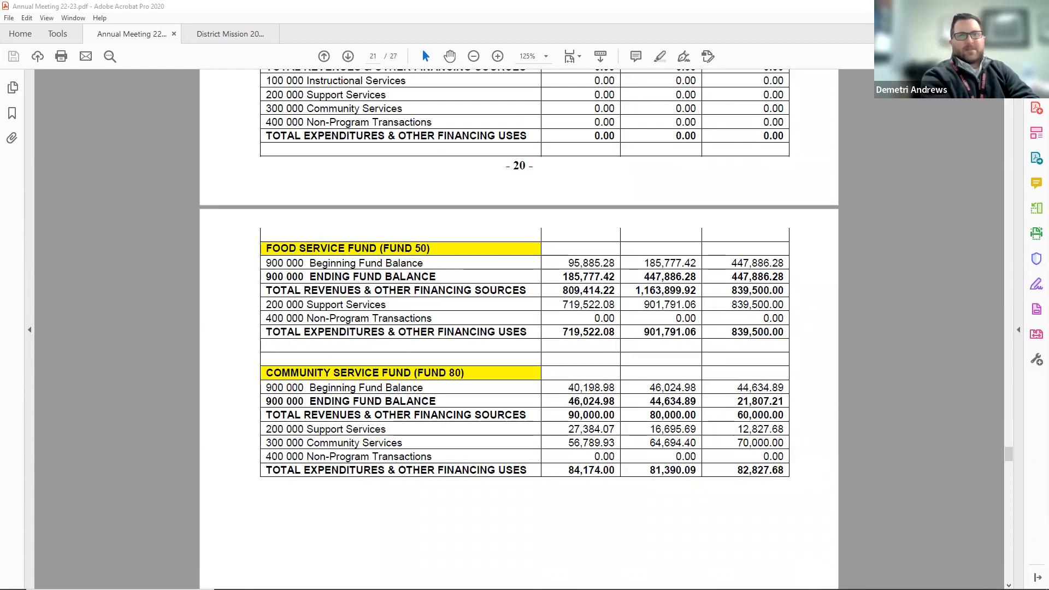
scroll("down", 3)
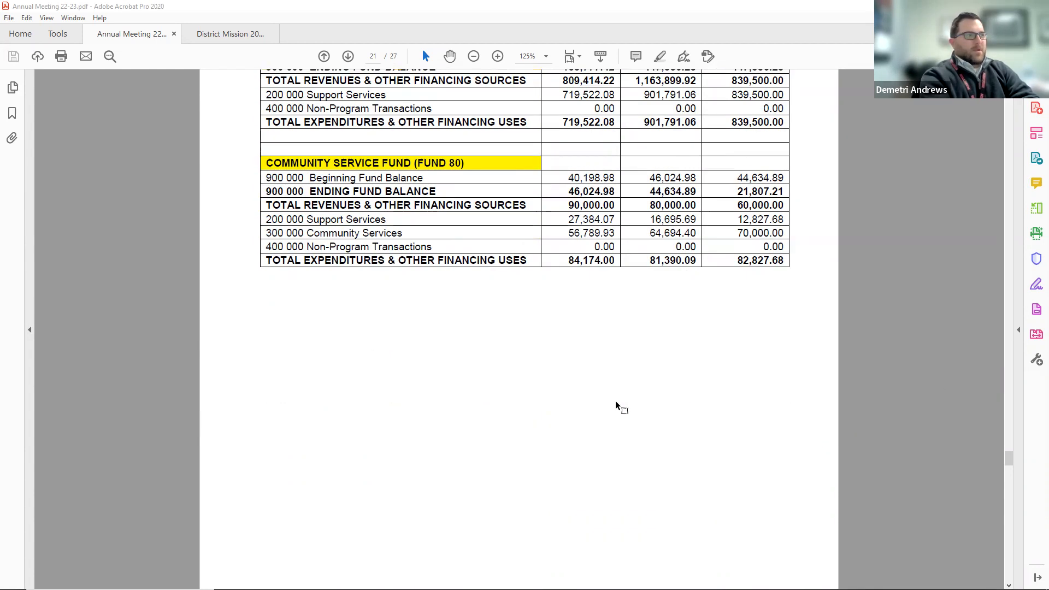
Scroll through pages 22-24 past the bond debt schedules and financial term definitions.
scroll("down", 3)
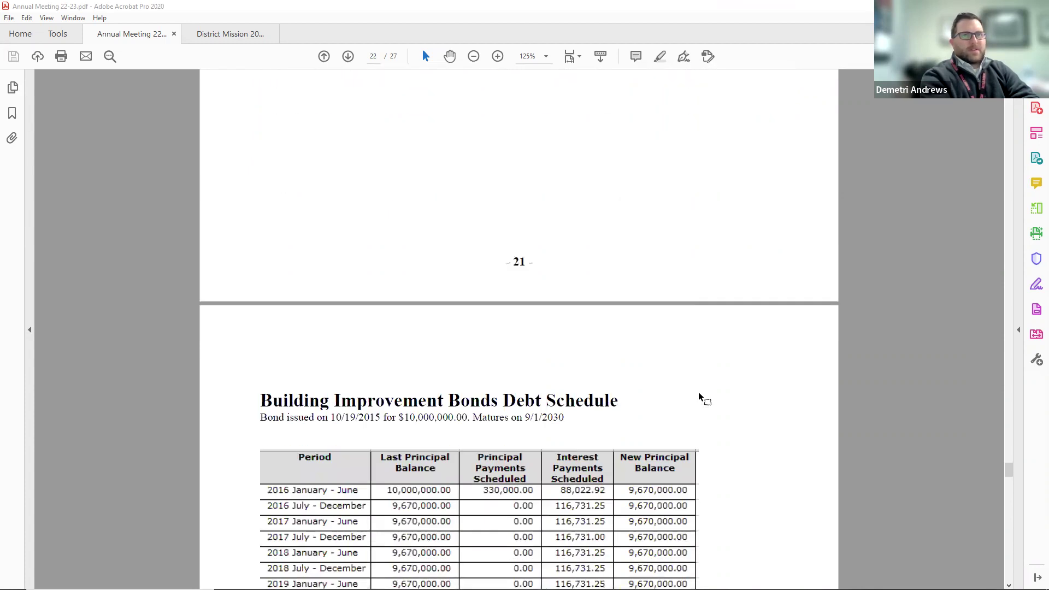
scroll("down", 3)
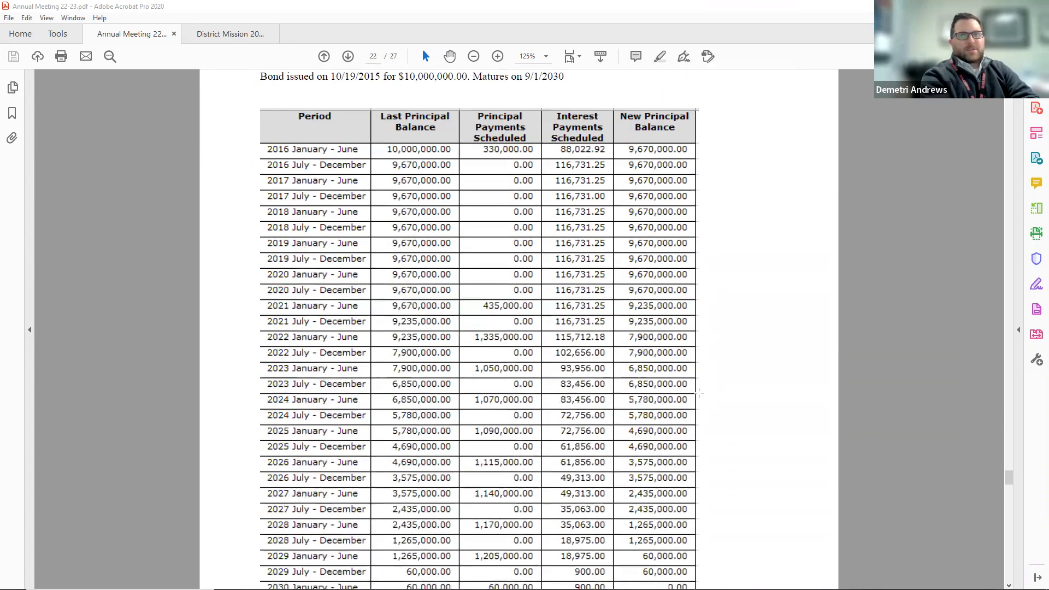
scroll("down", 3)
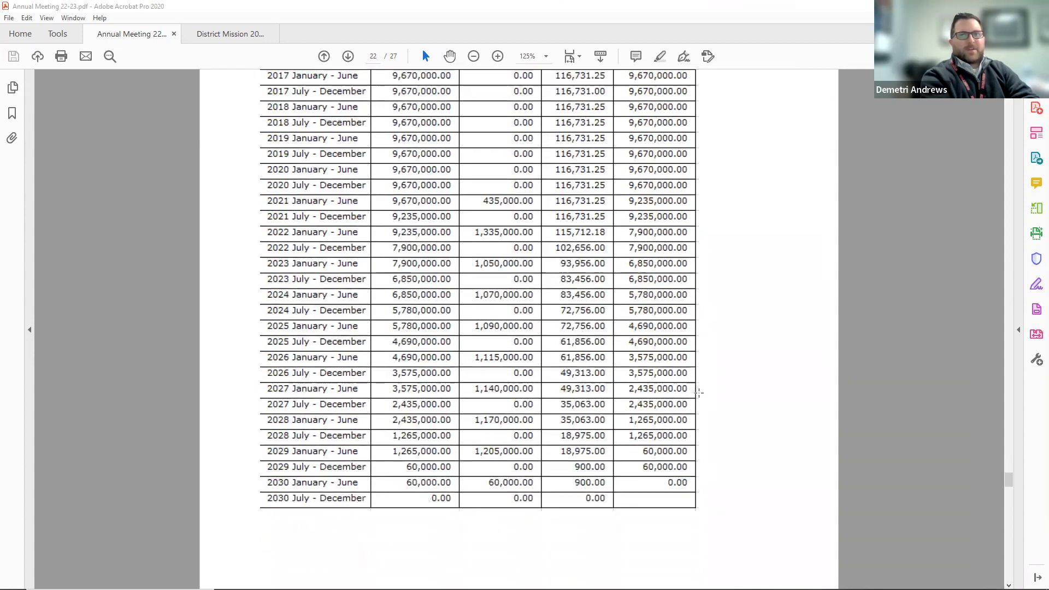
scroll("down", 3)
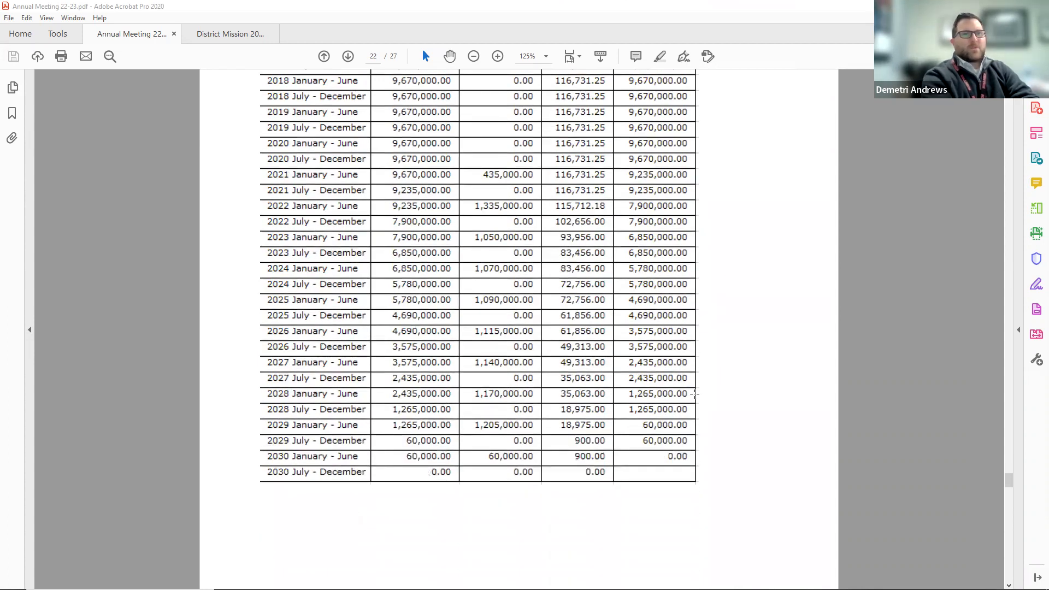
scroll("down", 3)
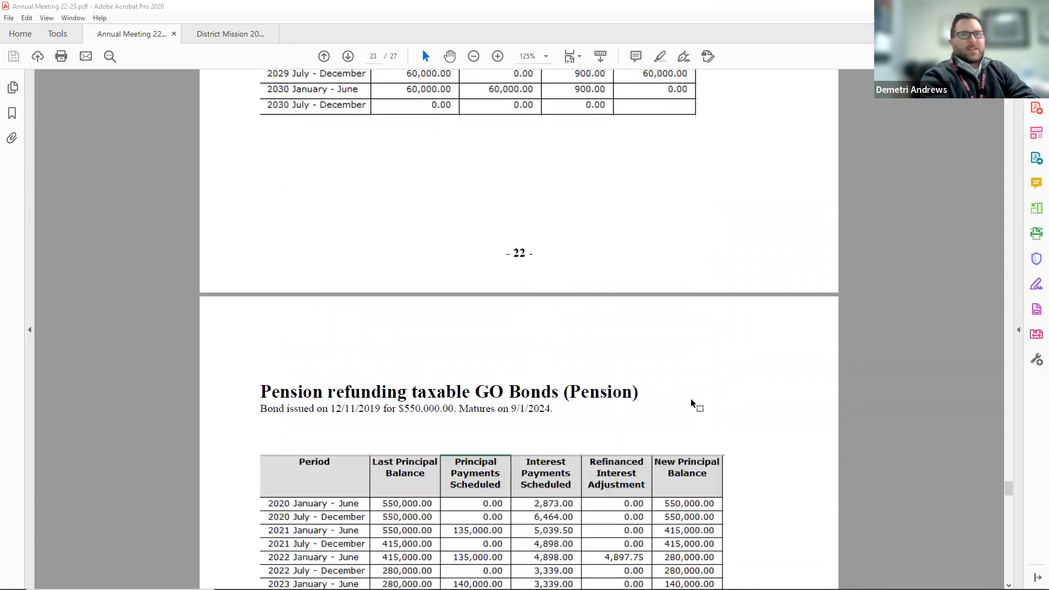
scroll("down", 3)
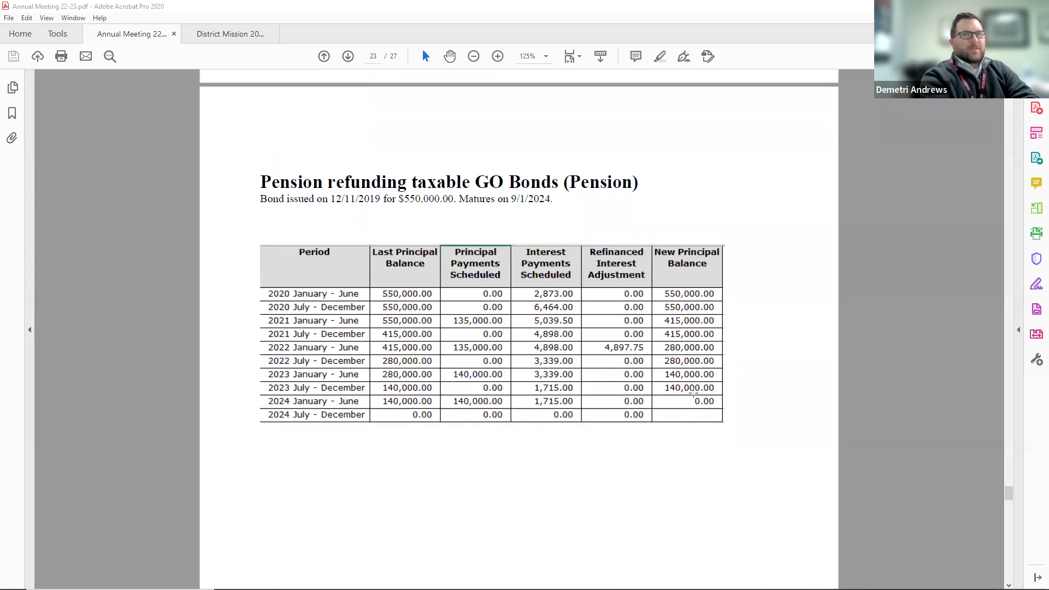
mouse_move(881, 405)
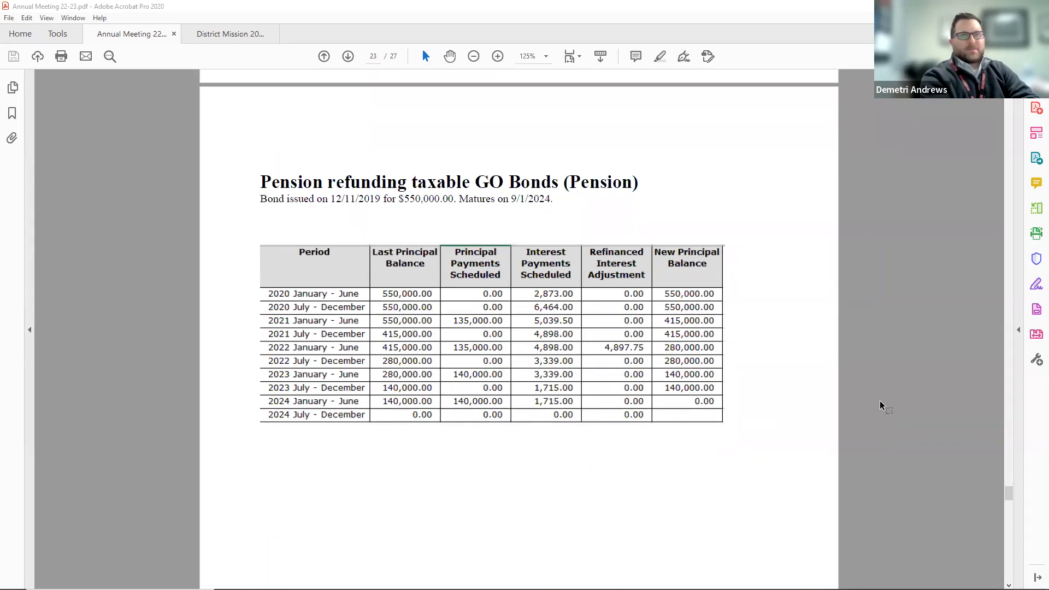
scroll("down", 3)
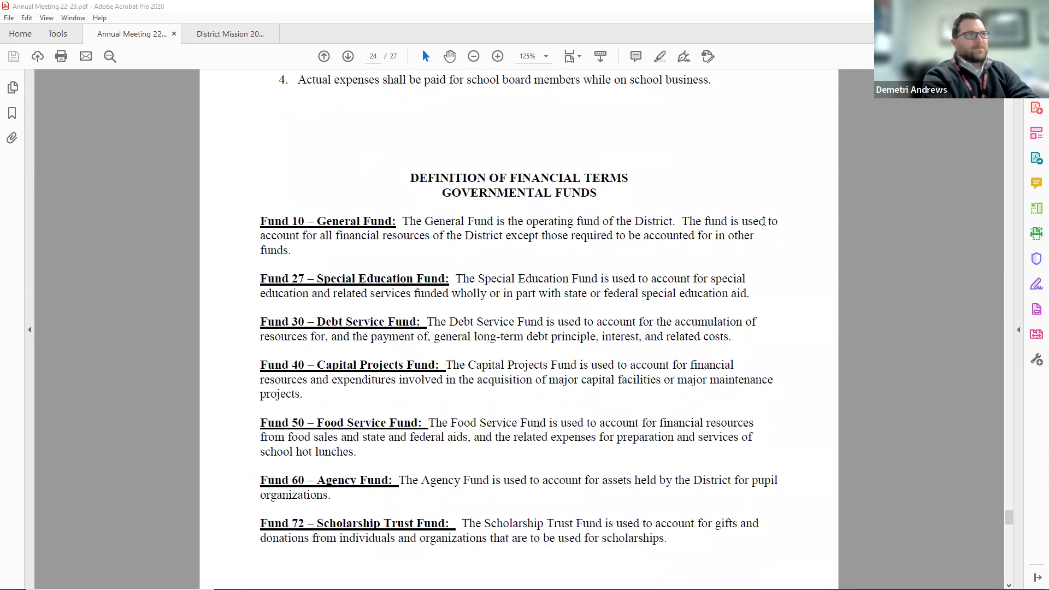
Switch to the District Mission 2021.pdf document tab.
left_click(230, 34)
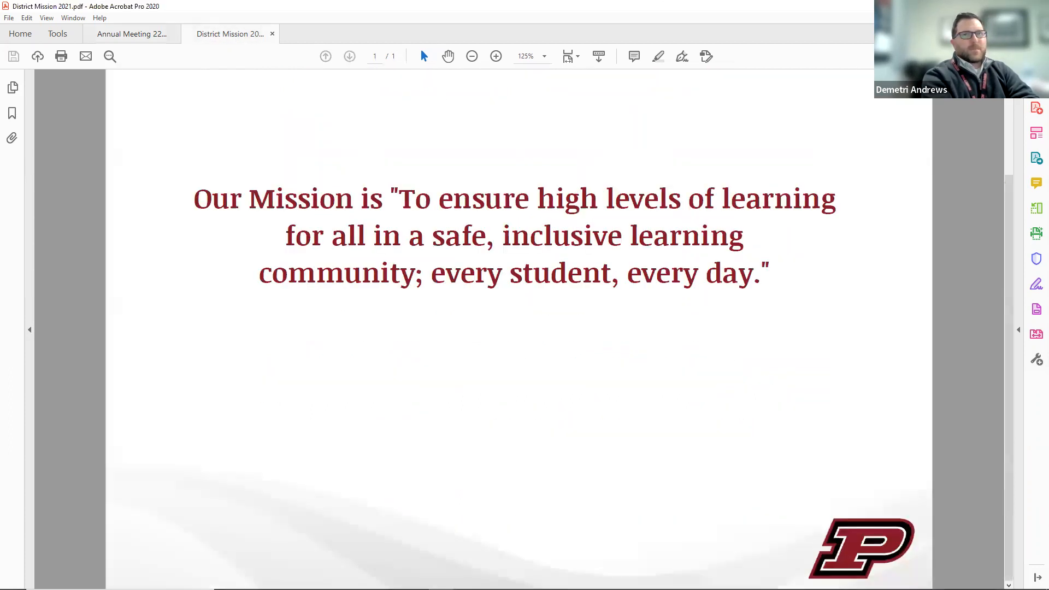